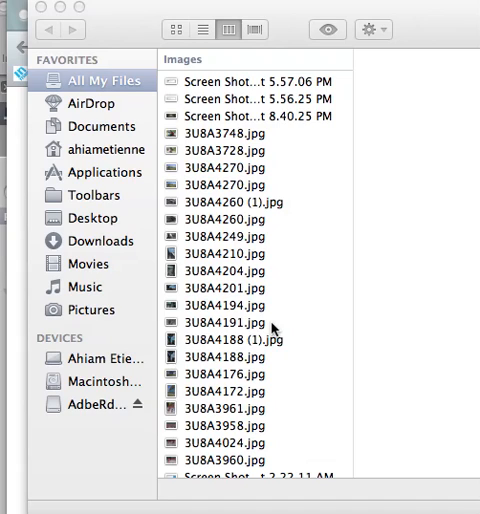
mouse_move(124, 234)
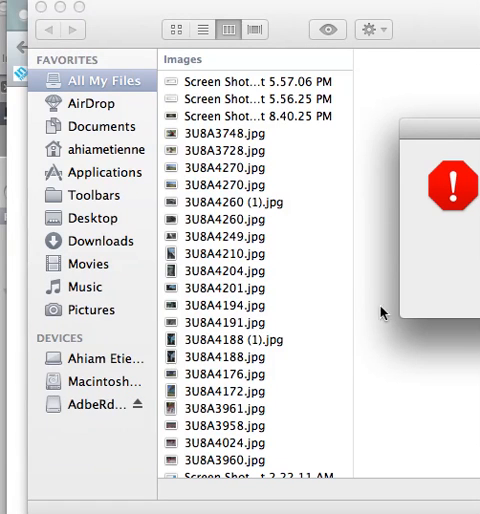
mouse_move(127, 373)
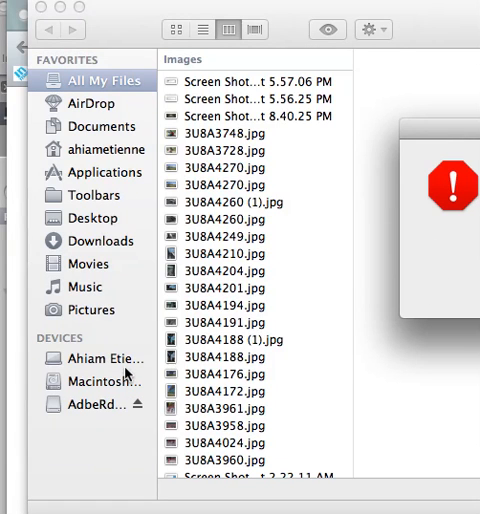
mouse_move(357, 317)
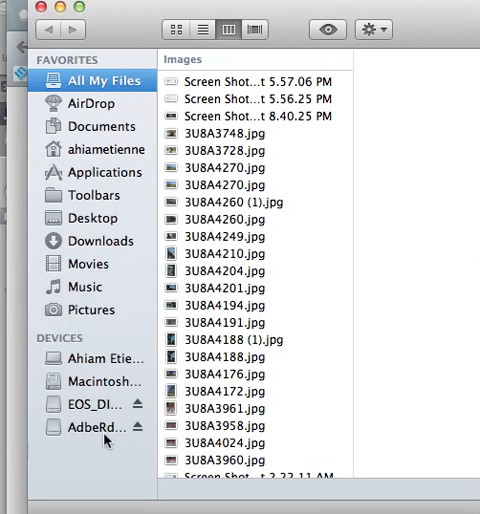
mouse_move(90, 395)
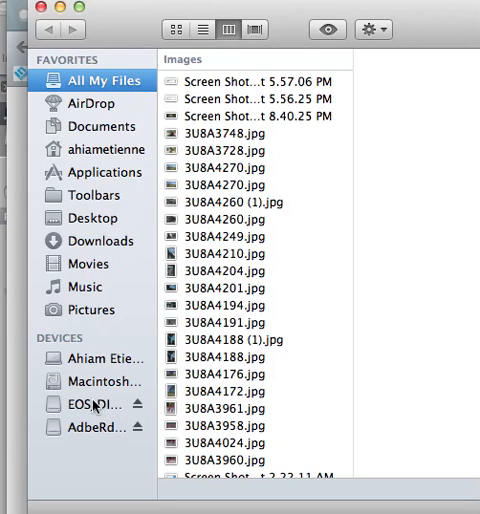
Step: Browse the EOS_DIGITAL card's DCIM, EOSMISC and 100EOS5D folders, then click the card again
click(78, 402)
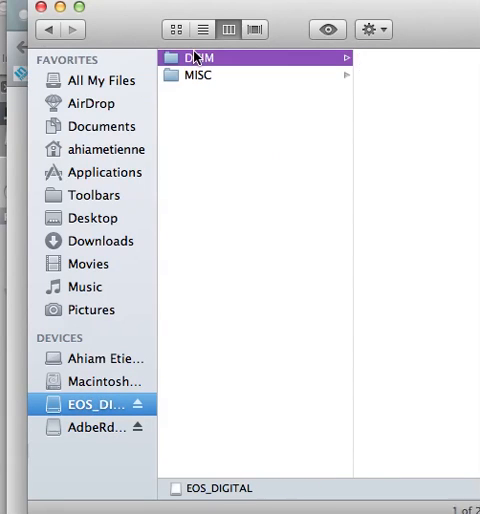
click(197, 57)
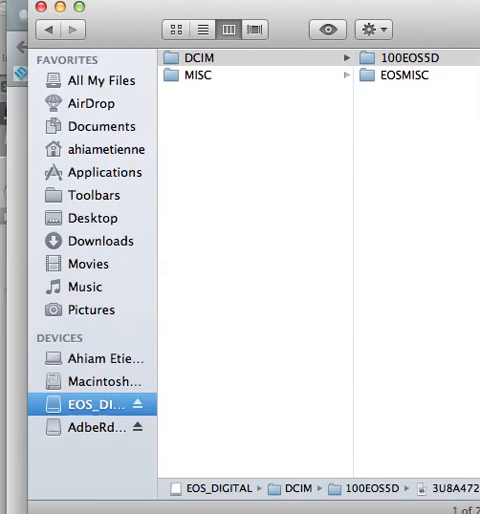
click(418, 53)
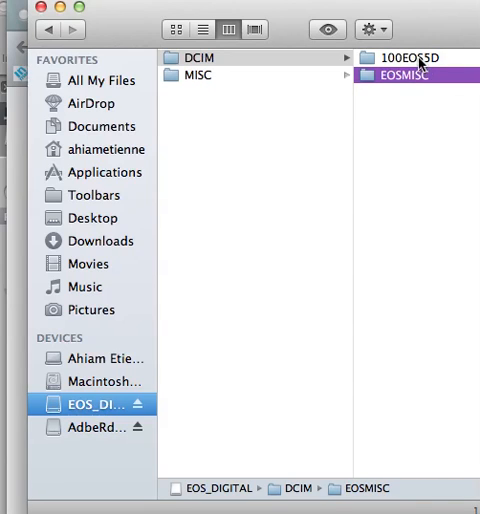
click(423, 54)
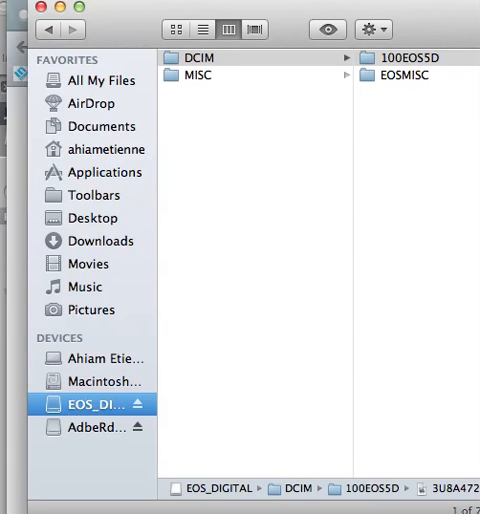
click(95, 402)
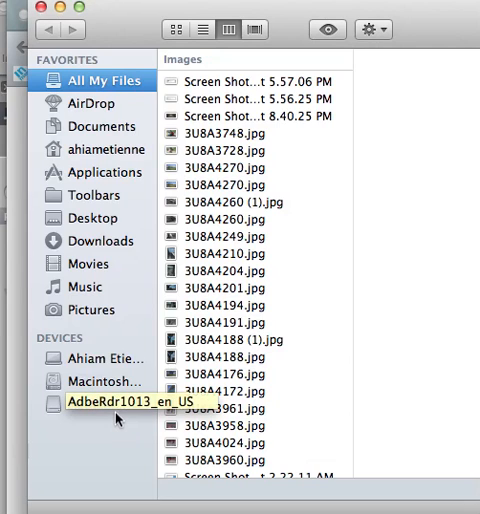
mouse_move(231, 417)
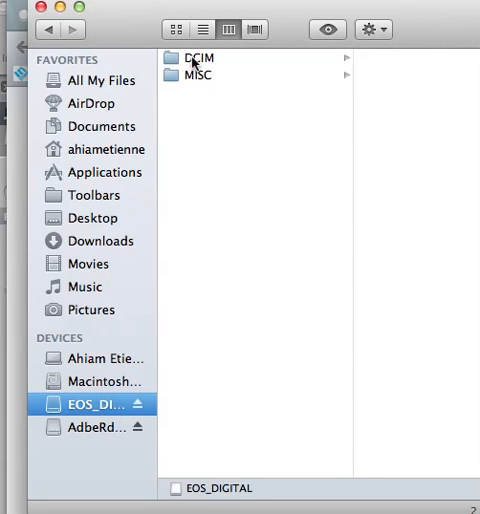
Step: Reopen the EOS_DIGITAL card's DCIM folder and its 100EOS5D photo folder
click(195, 57)
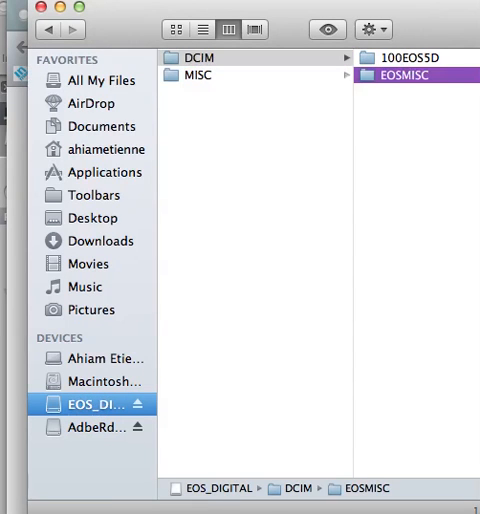
click(423, 56)
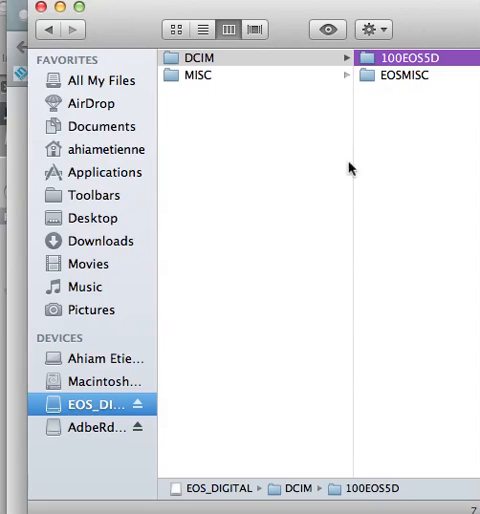
mouse_move(140, 404)
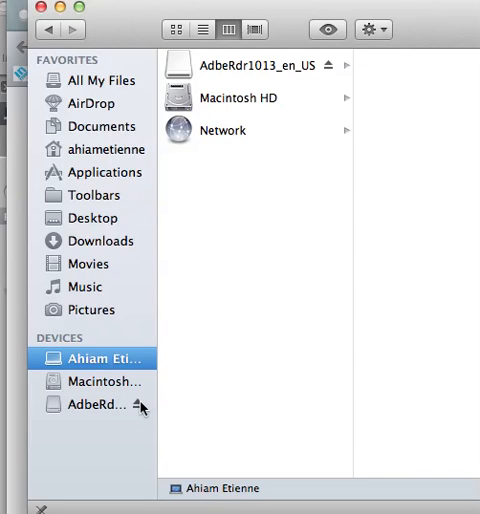
mouse_move(120, 416)
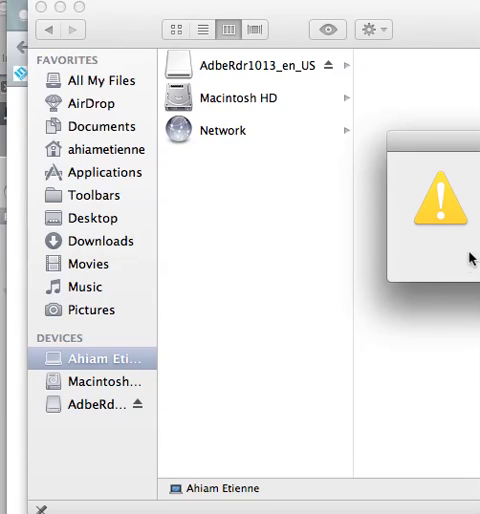
mouse_move(435, 230)
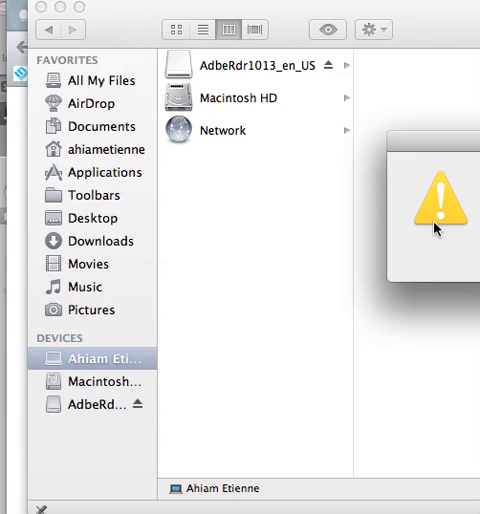
mouse_move(467, 296)
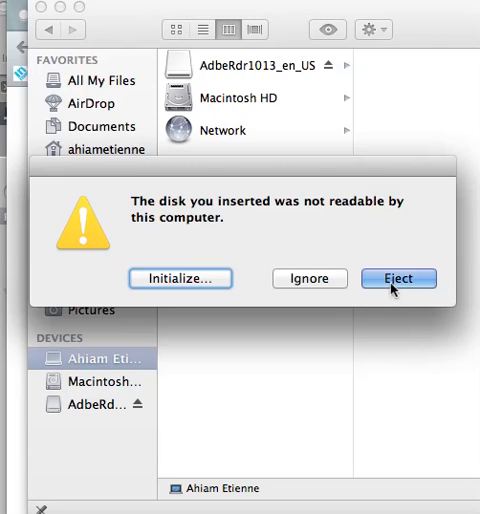
Step: Eject the unreadable disk from the 'not readable' warning instead of initializing it
click(398, 278)
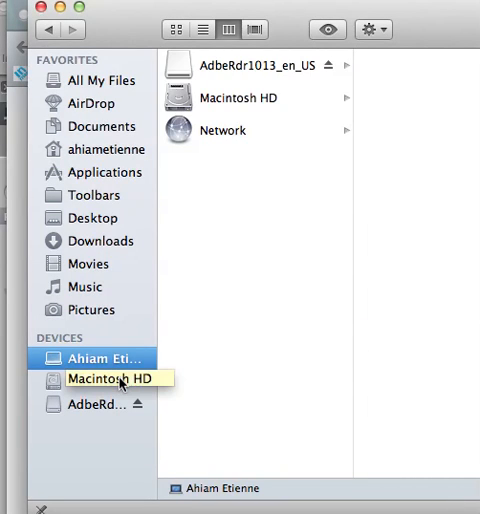
mouse_move(286, 326)
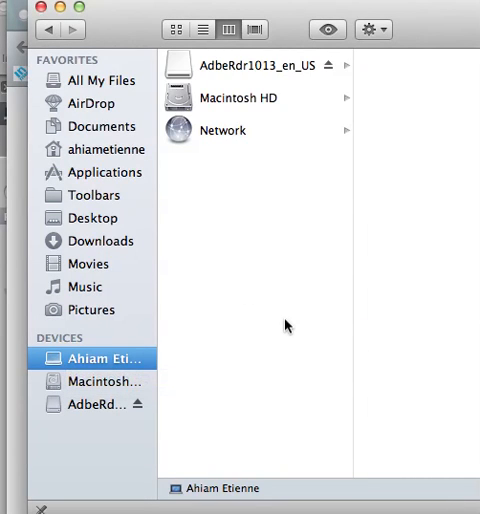
mouse_move(147, 326)
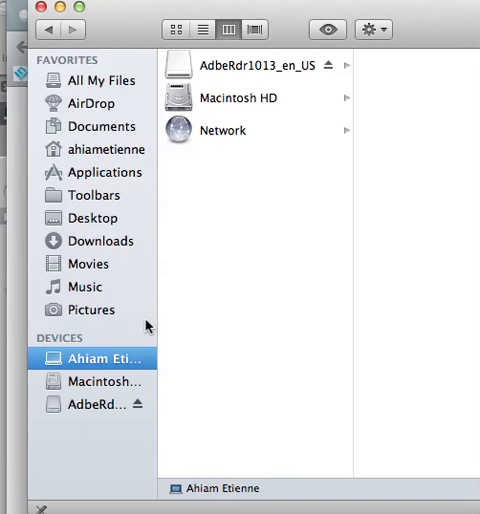
mouse_move(144, 372)
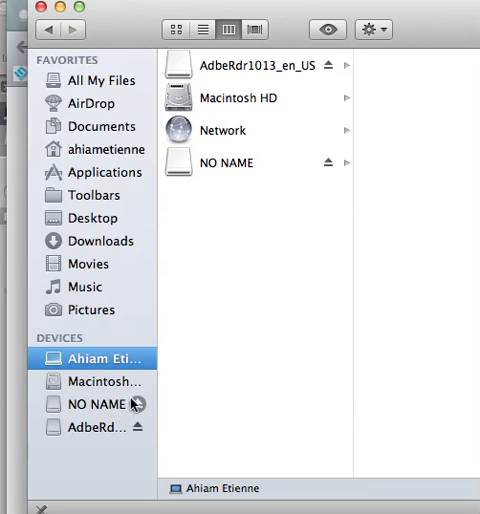
Step: Eject the NO NAME test card from the Devices sidebar
click(140, 403)
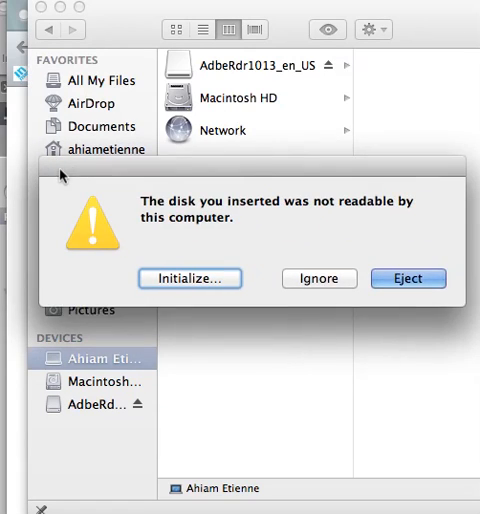
Step: Eject the faulty card from the 'disk not readable' alert
click(408, 278)
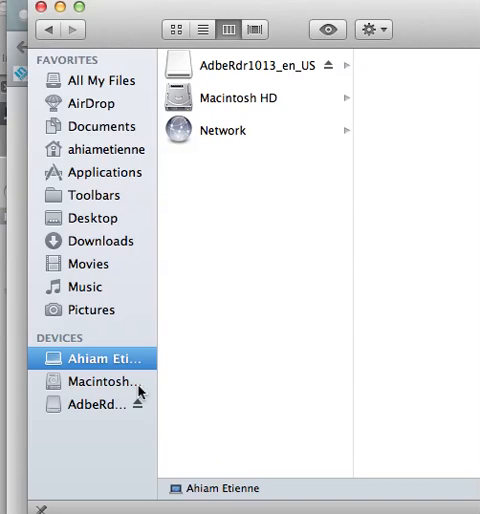
mouse_move(107, 401)
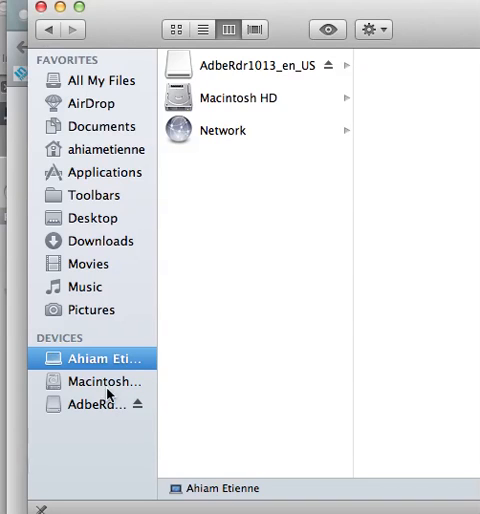
mouse_move(168, 383)
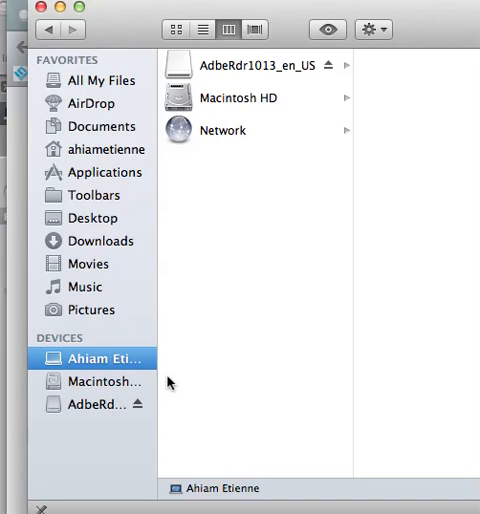
mouse_move(143, 401)
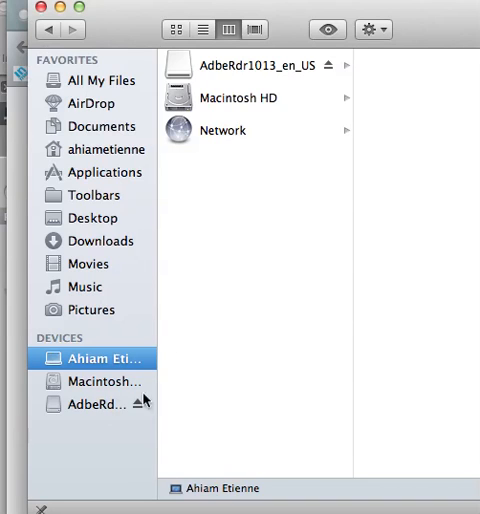
mouse_move(130, 338)
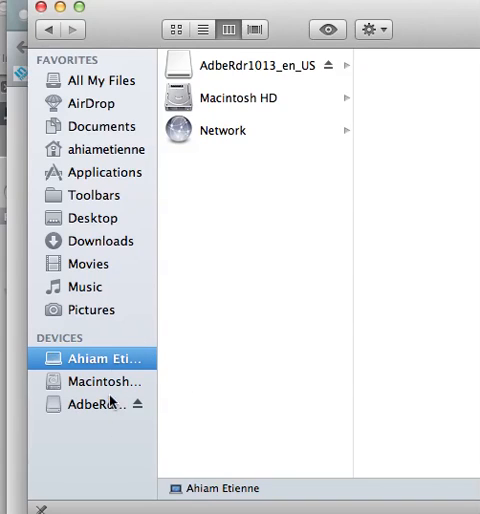
mouse_move(100, 347)
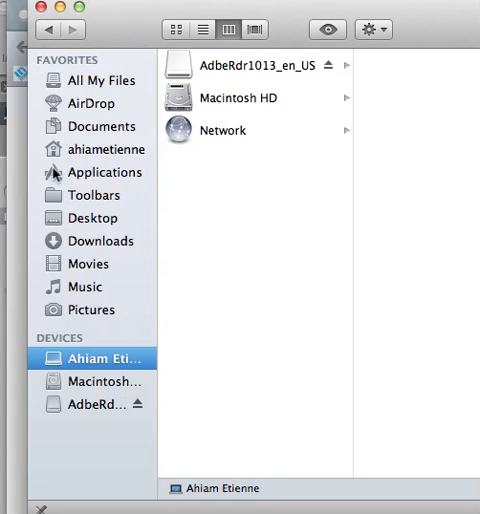
mouse_move(44, 9)
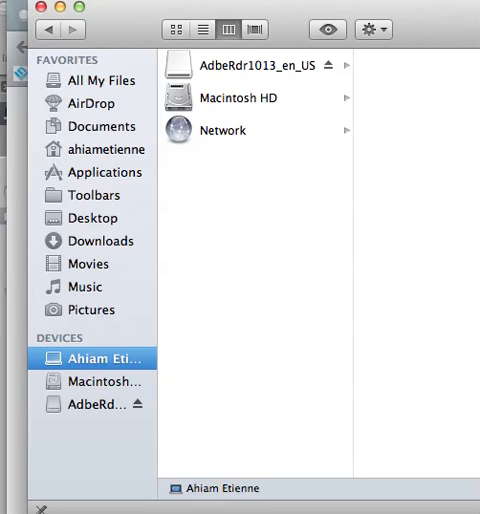
mouse_move(90, 337)
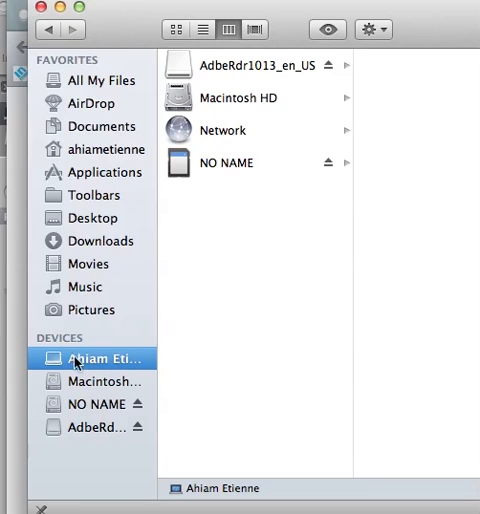
mouse_move(82, 383)
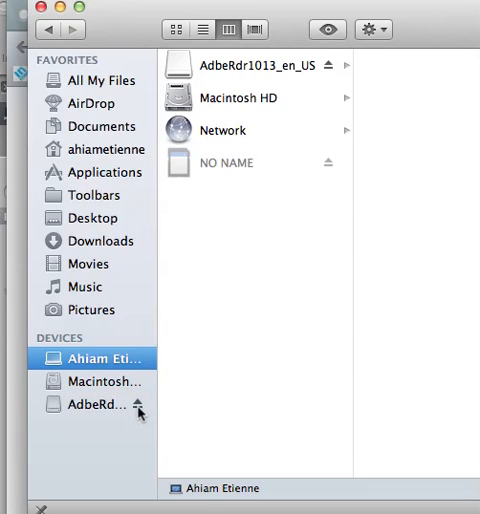
Step: Eject the reinserted NO NAME test card using its sidebar eject icon
click(328, 162)
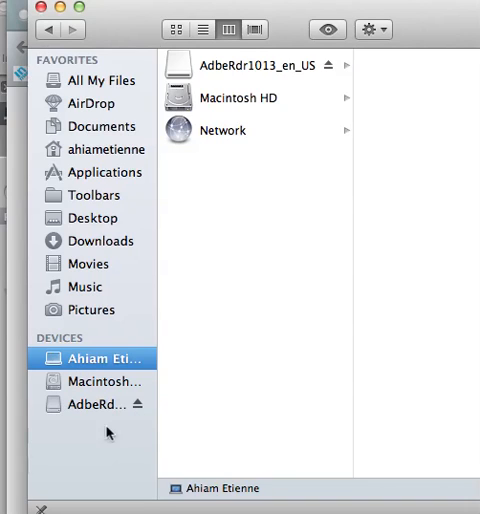
mouse_move(391, 268)
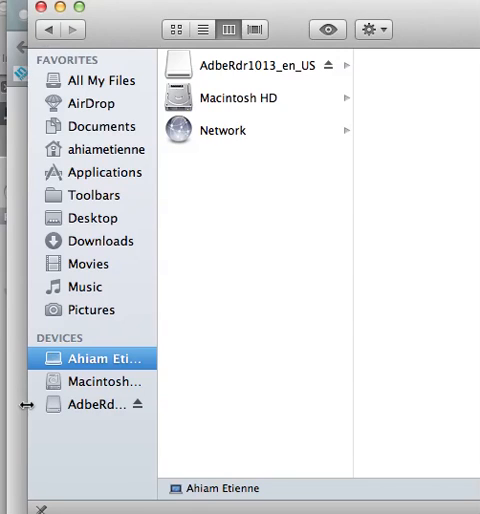
mouse_move(127, 407)
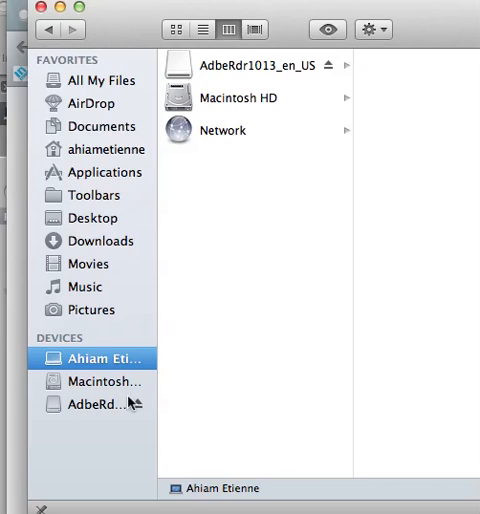